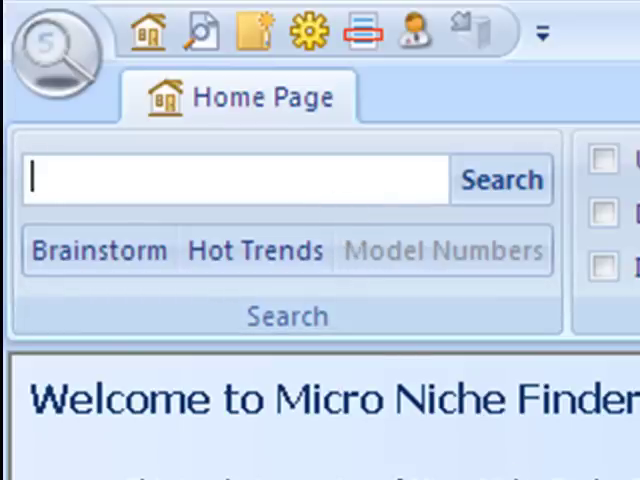
# Step: Search the keyword 'wok' from the Home Page to get 55 exact-match results
pyautogui.write('wok')
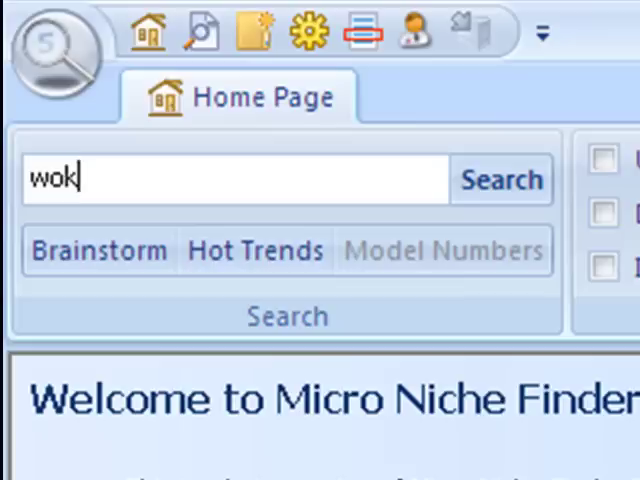
pyautogui.moveTo(204, 180)
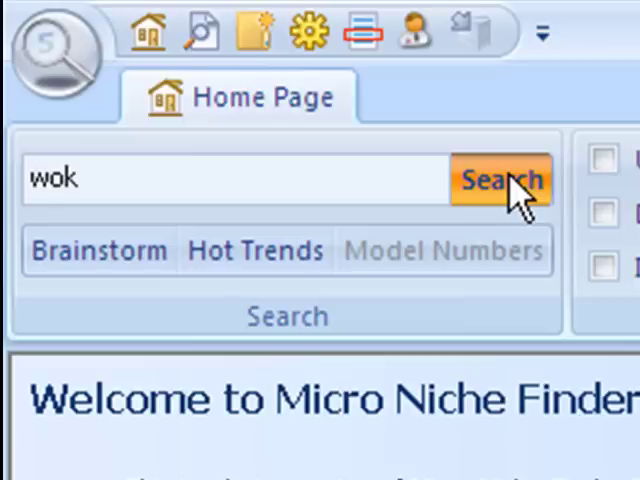
pyautogui.click(500, 180)
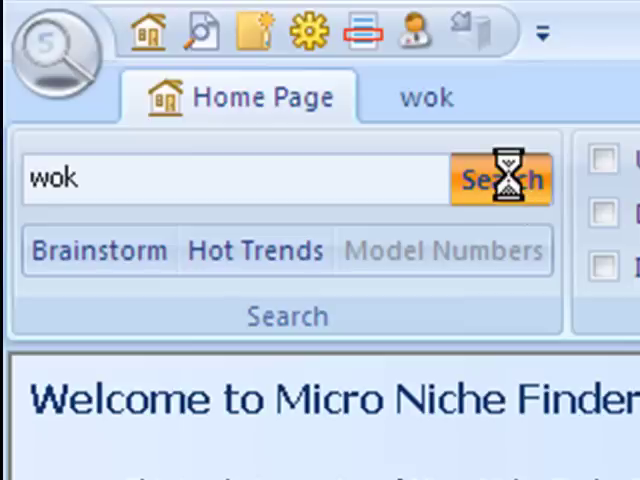
pyautogui.click(500, 180)
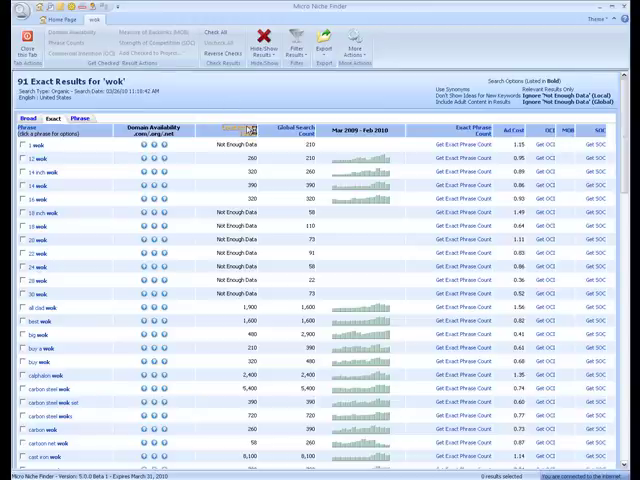
# Step: Sort the wok results by the Local Search Count column
pyautogui.click(244, 128)
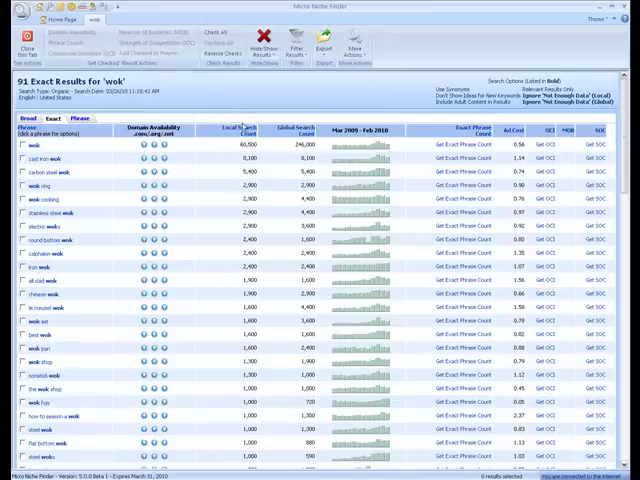
pyautogui.moveTo(196, 96)
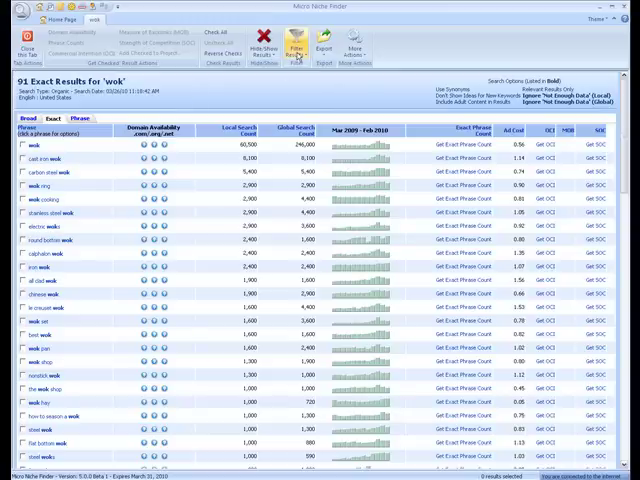
pyautogui.click(294, 44)
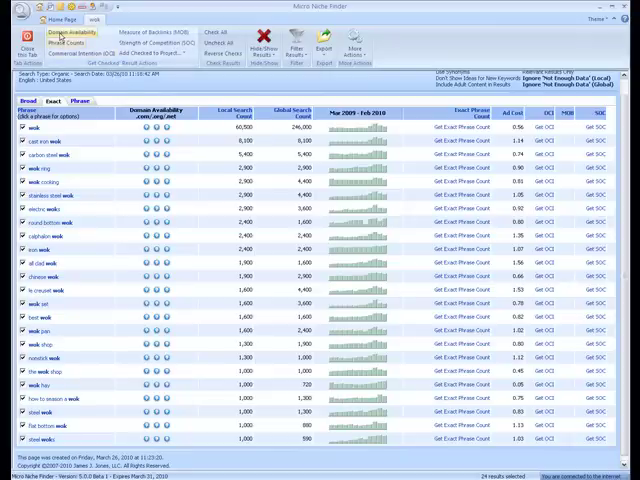
# Step: Check .com/.org/.net domain availability for every wok keyword
pyautogui.click(76, 32)
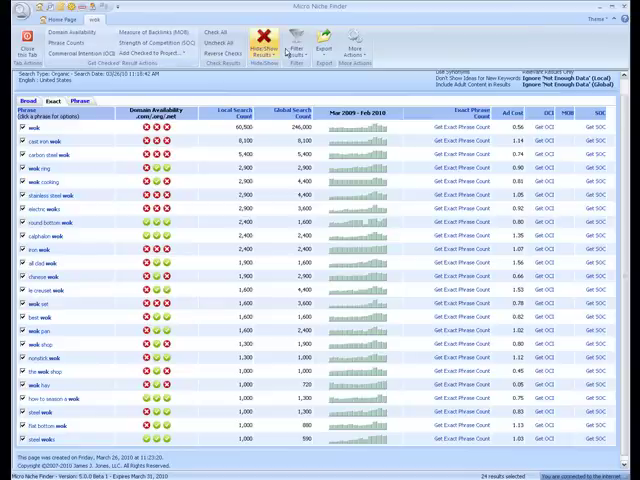
# Step: Filter the wok results on the Domain Availability column via Filter Results
pyautogui.click(288, 48)
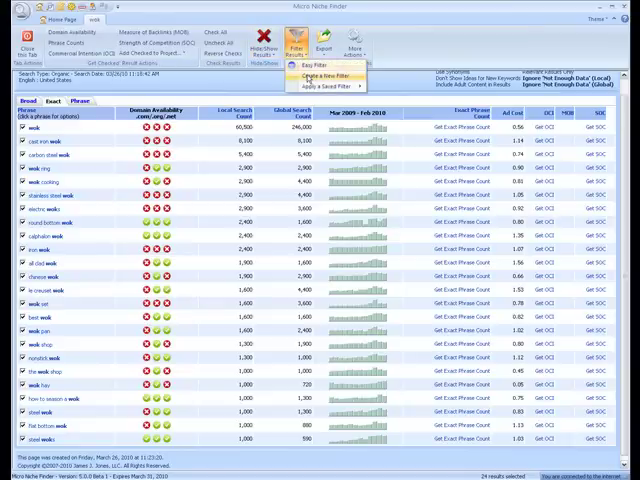
pyautogui.click(312, 64)
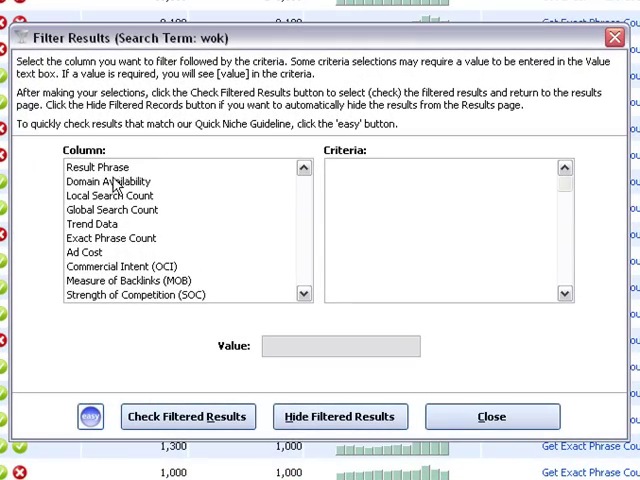
pyautogui.click(110, 180)
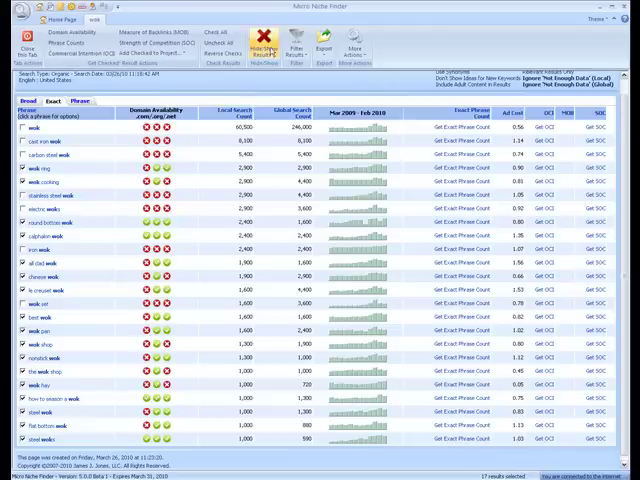
pyautogui.click(260, 46)
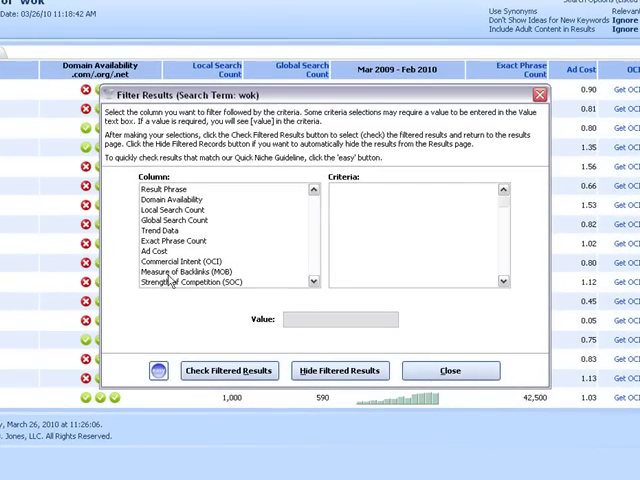
# Step: Filter on Strength of Competition colour and hide non-matching results, leaving 17 keywords
pyautogui.click(180, 280)
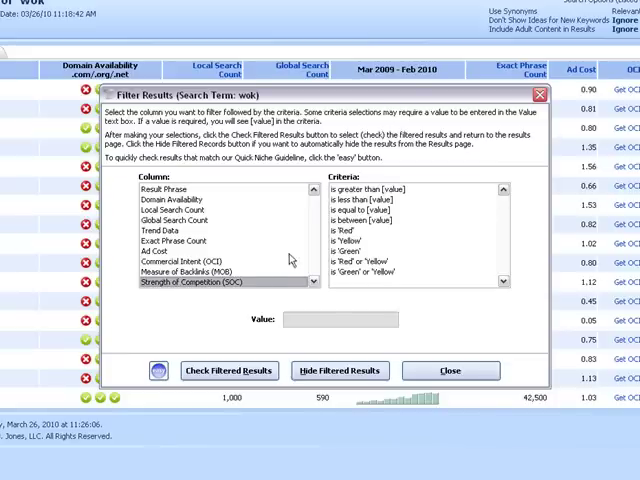
pyautogui.click(348, 252)
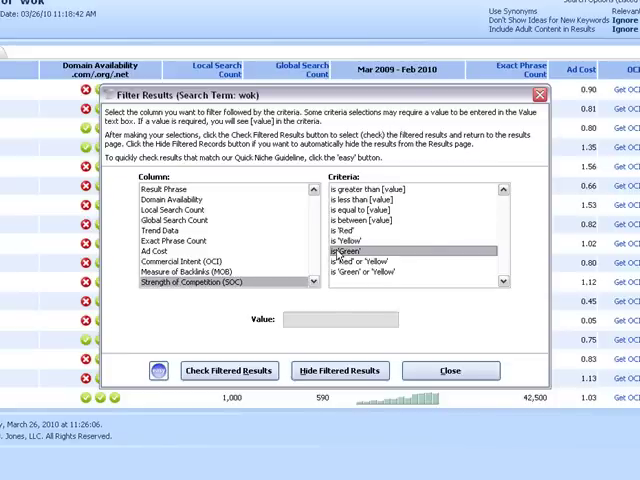
pyautogui.click(228, 370)
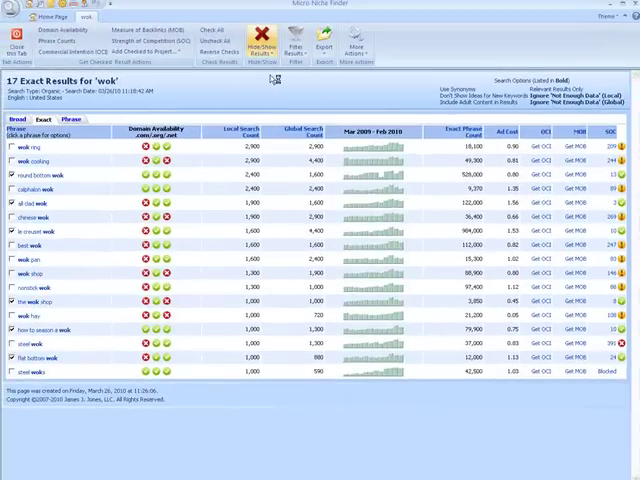
pyautogui.click(262, 44)
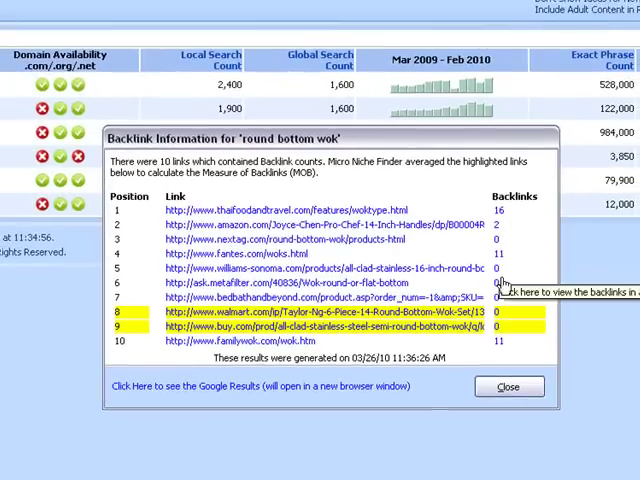
pyautogui.moveTo(250, 328)
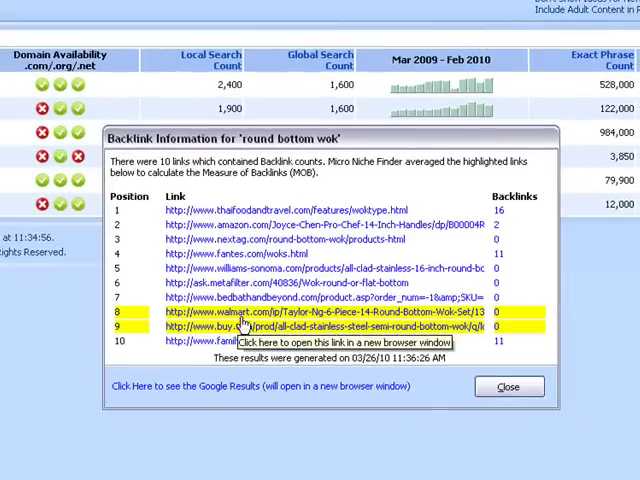
pyautogui.moveTo(578, 326)
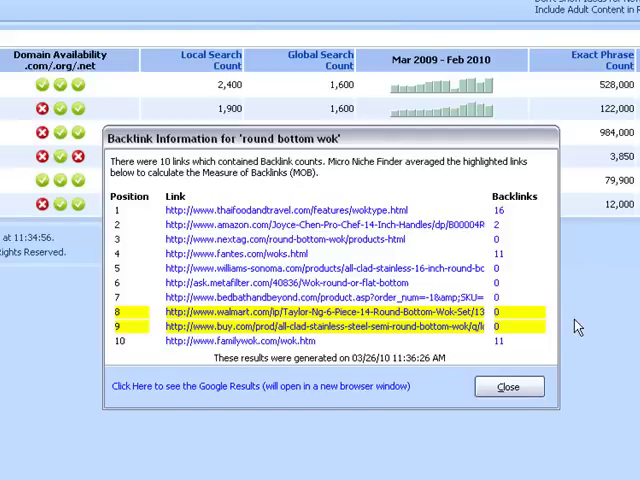
pyautogui.moveTo(372, 194)
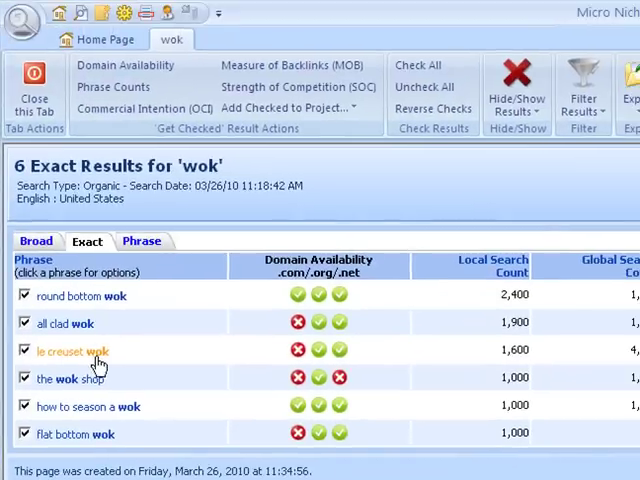
# Step: View the Google results for 'le creuset wok' in Firefox and browse the page
pyautogui.rightClick(72, 352)
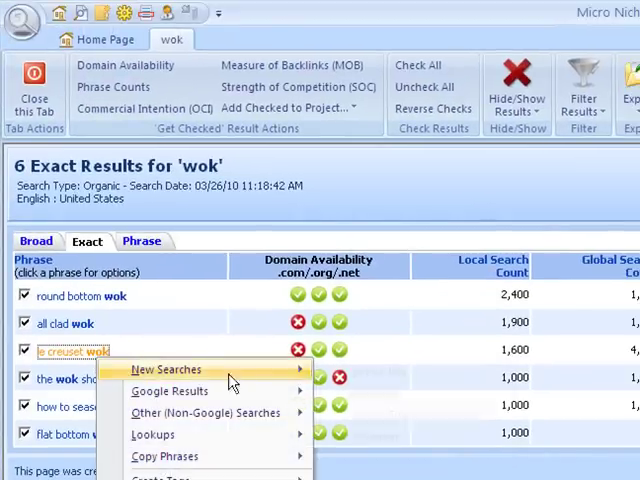
pyautogui.moveTo(170, 392)
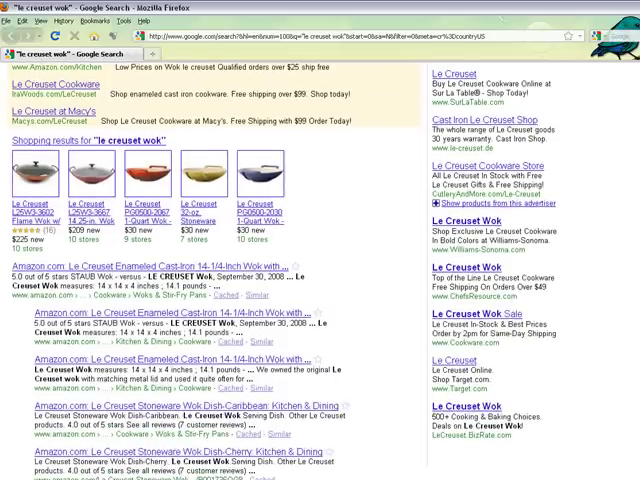
pyautogui.scroll(-3)
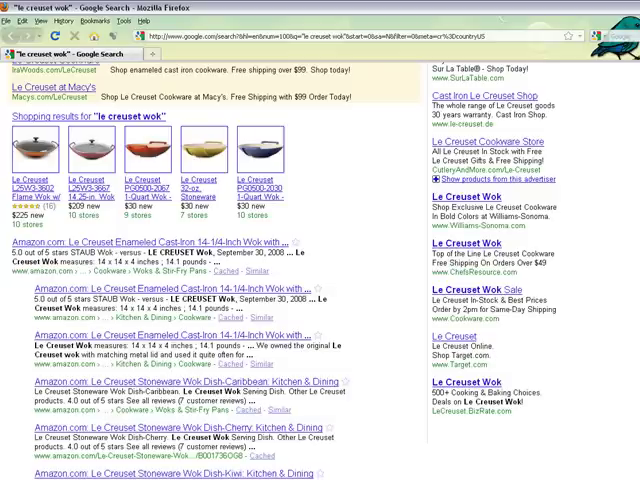
pyautogui.moveTo(84, 156)
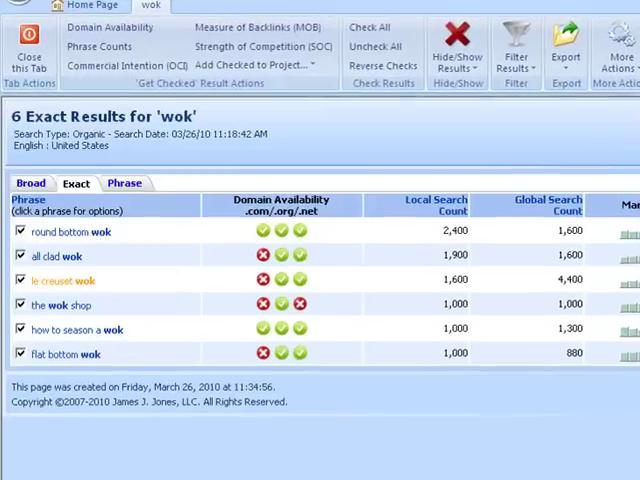
# Step: Untick 'le creuset wok', 'the wok shop' and 'how to season a wok', then add FLATBOTTOMWOK.ORG to My Domain List
pyautogui.click(20, 280)
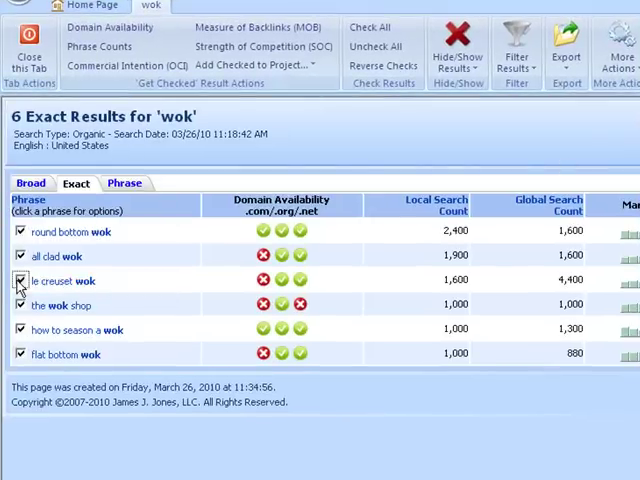
pyautogui.click(20, 280)
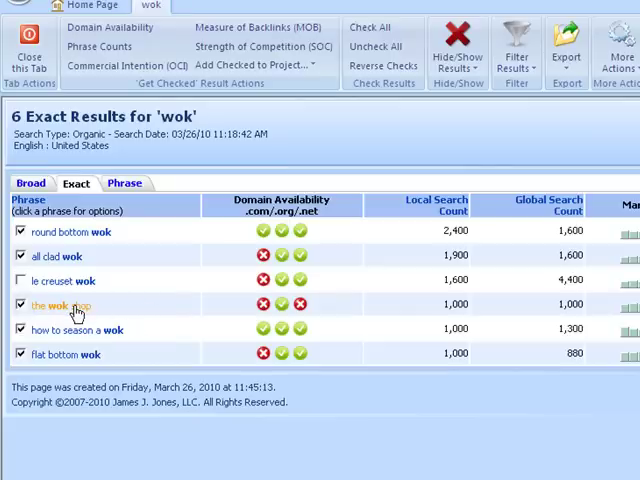
pyautogui.rightClick(58, 304)
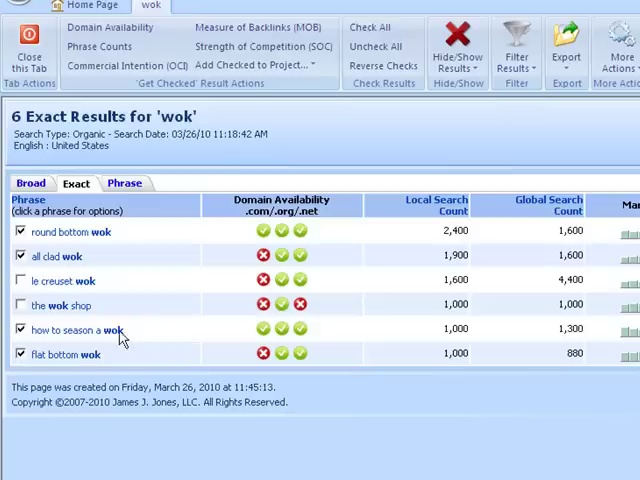
pyautogui.moveTo(152, 338)
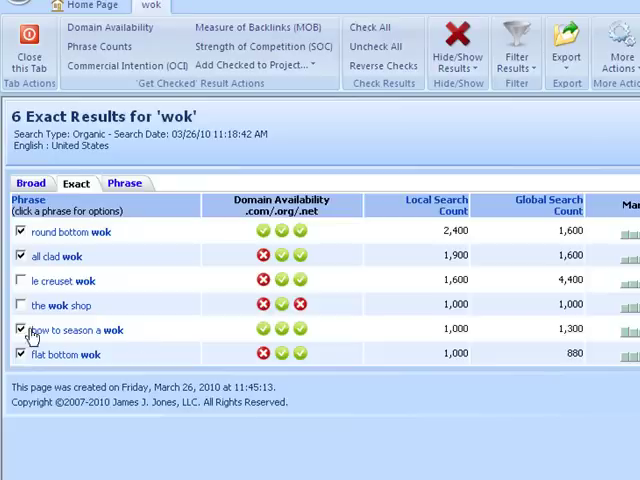
pyautogui.click(20, 328)
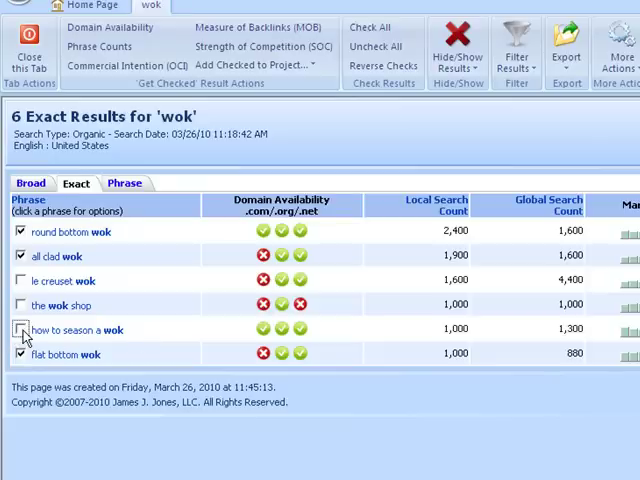
pyautogui.click(22, 328)
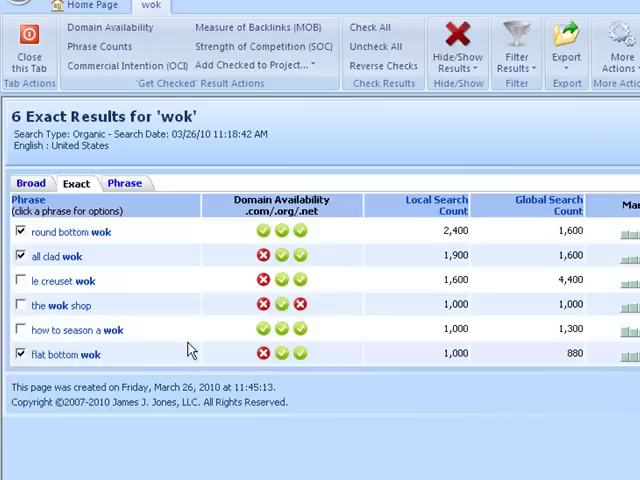
pyautogui.moveTo(190, 352)
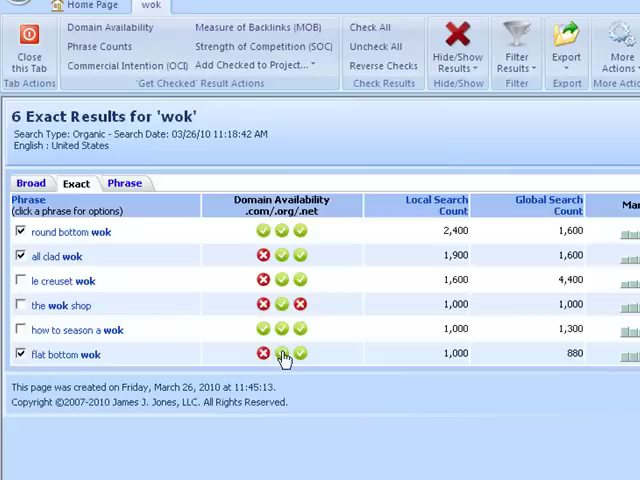
pyautogui.moveTo(280, 352)
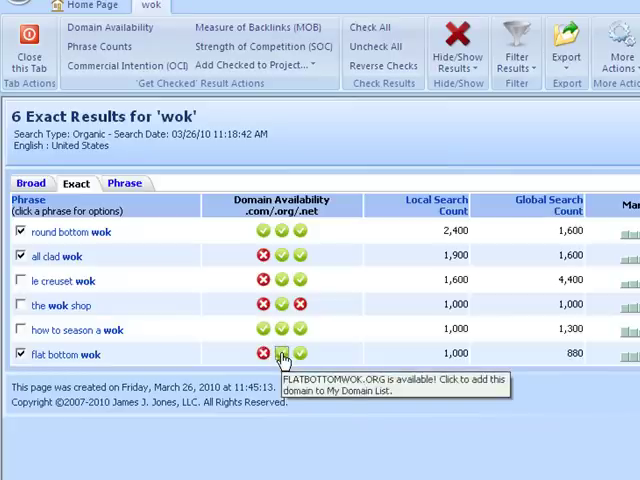
pyautogui.click(284, 352)
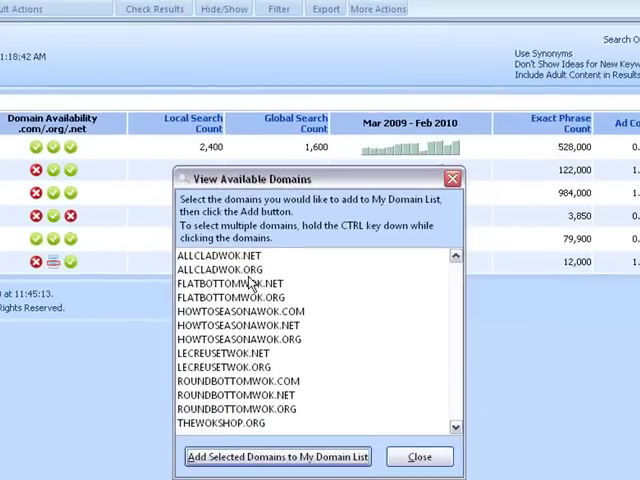
# Step: Select allcladwok.net, flatbottomwok.net and roundbottomwok.com to add to My Domain List
pyautogui.click(238, 380)
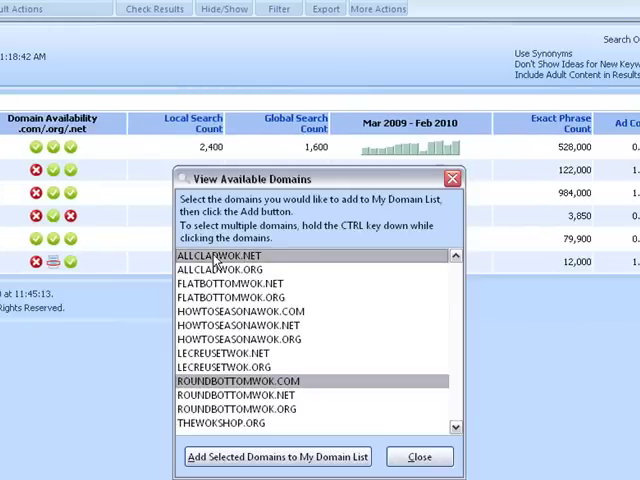
pyautogui.moveTo(220, 292)
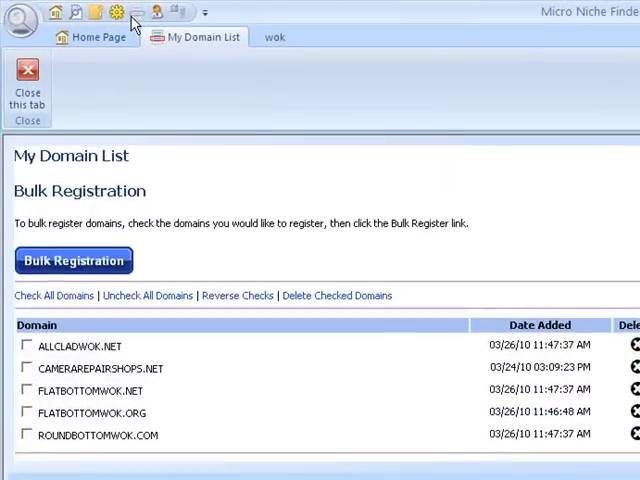
pyautogui.moveTo(144, 352)
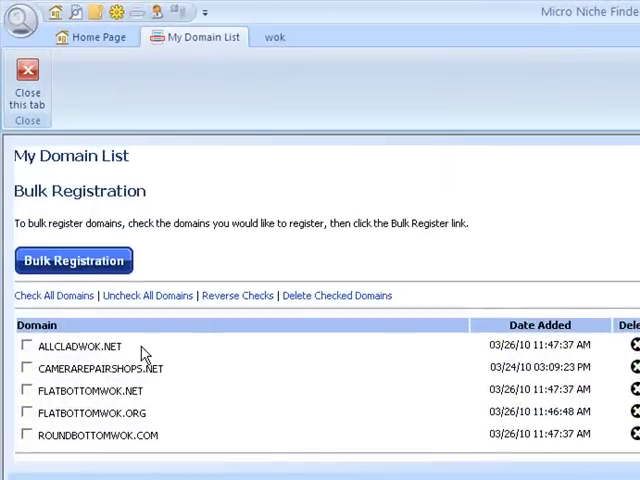